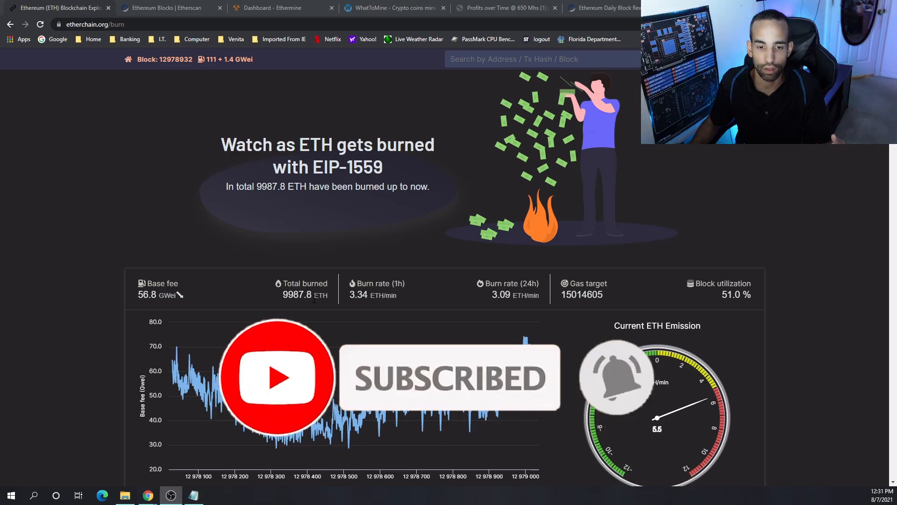
View WhatToMine's GPU coin table showing Ethereum first at about $57 daily revenue.
left_click(168, 7)
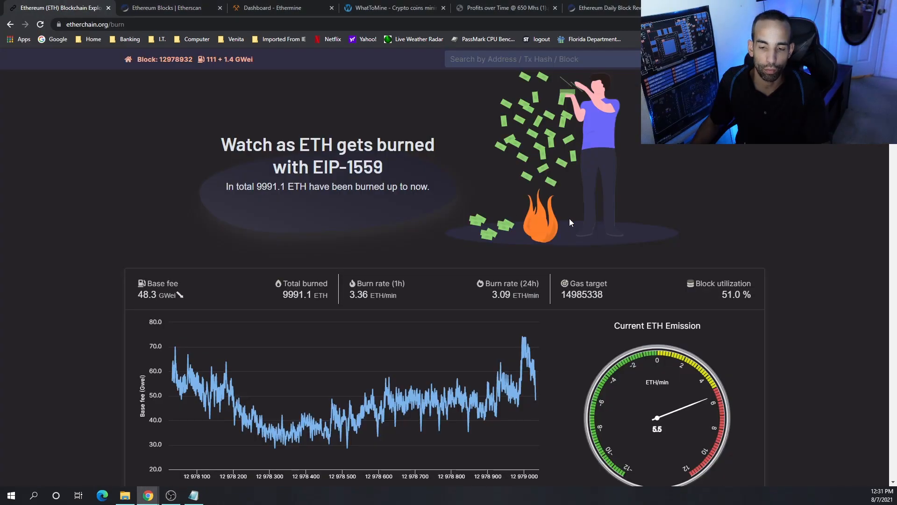
mouse_move(652, 226)
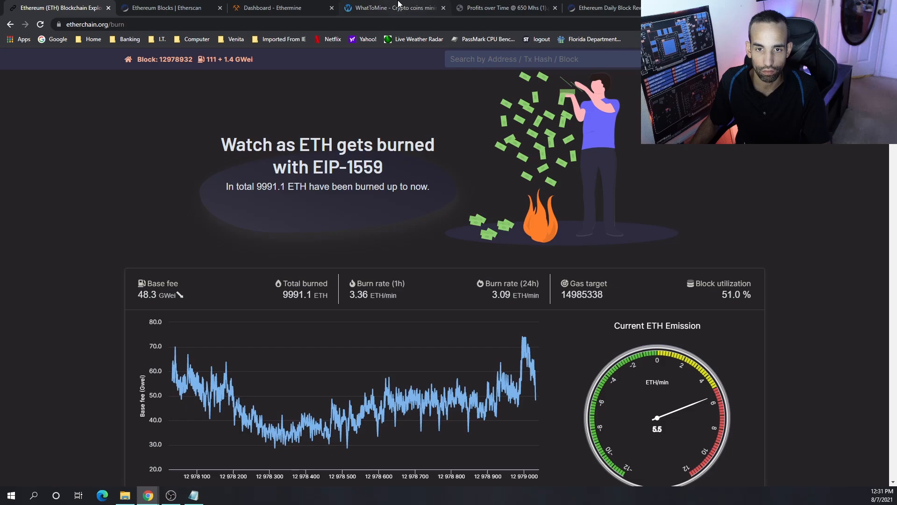
left_click(393, 7)
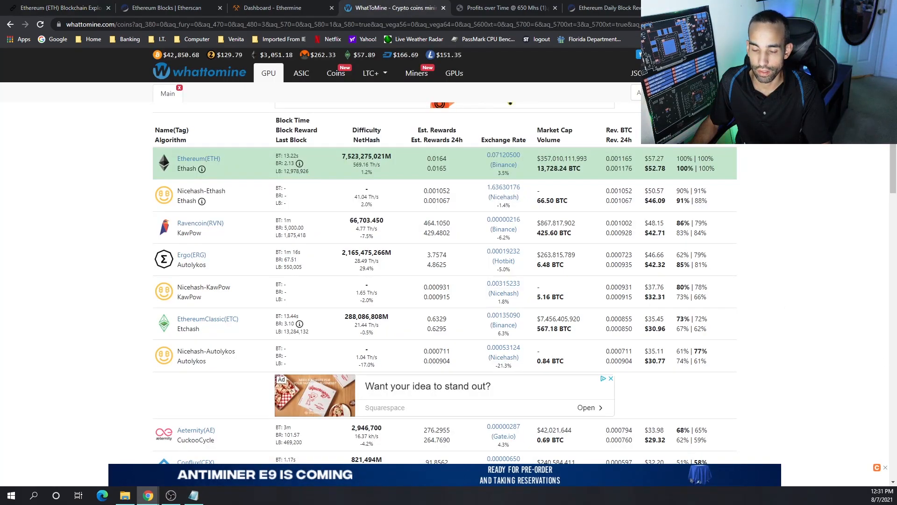
mouse_move(876, 398)
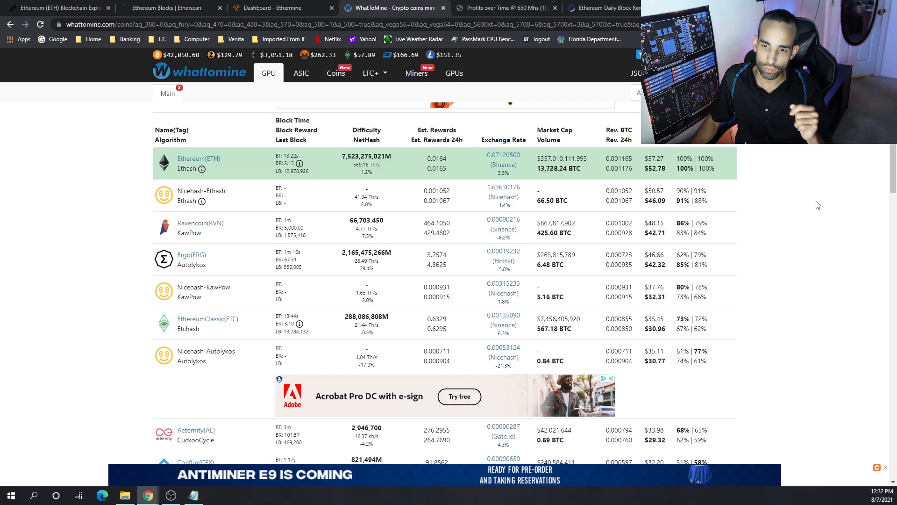
Check Ethermine's dashboard (2 workers, 628.7 MH/s, 0.06038 ETH unpaid), then start a new tab for coinmarketcap.com.
left_click(275, 7)
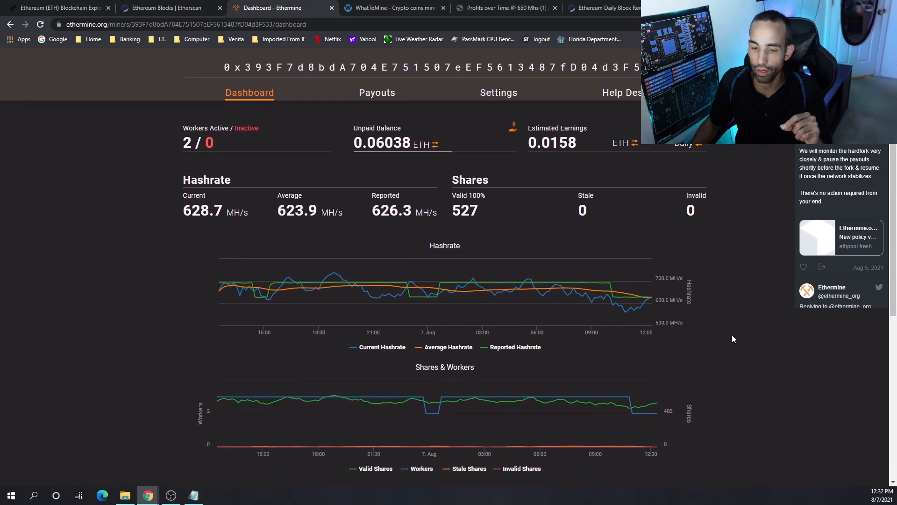
scroll("down", 3)
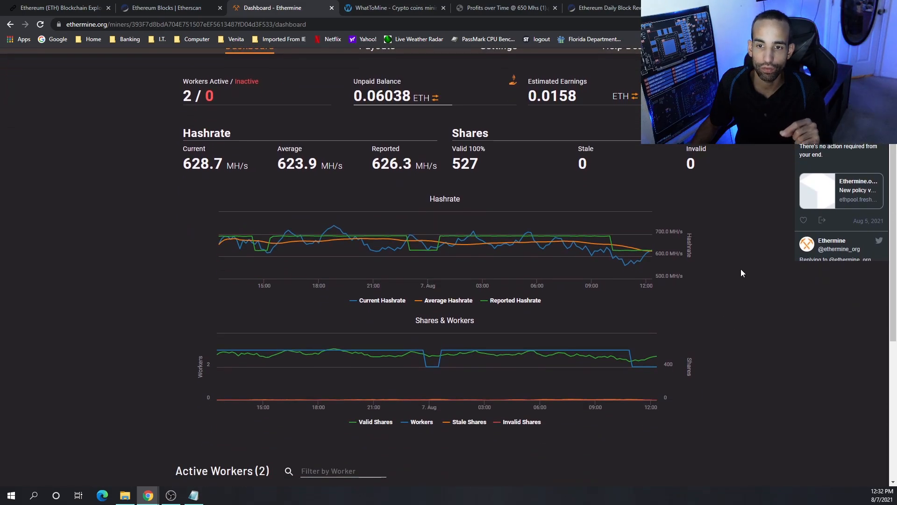
mouse_move(720, 239)
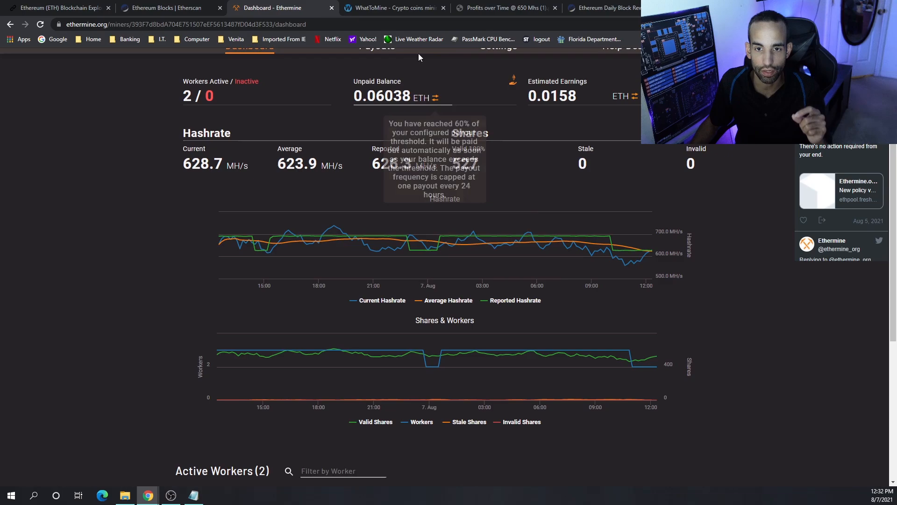
left_click(398, 7)
type("coin")
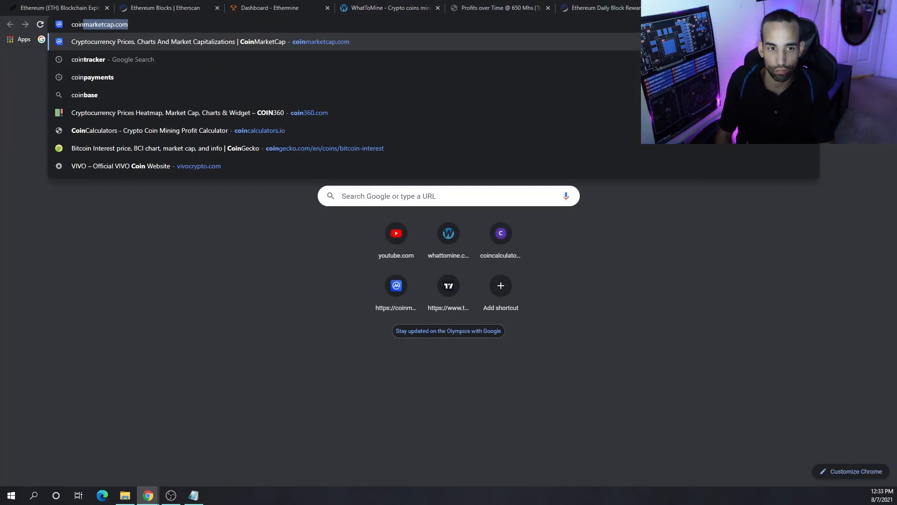
Load COIN360's heatmap showing ETH at $3,029.61, then return to the WhatToMine table.
left_click(181, 112)
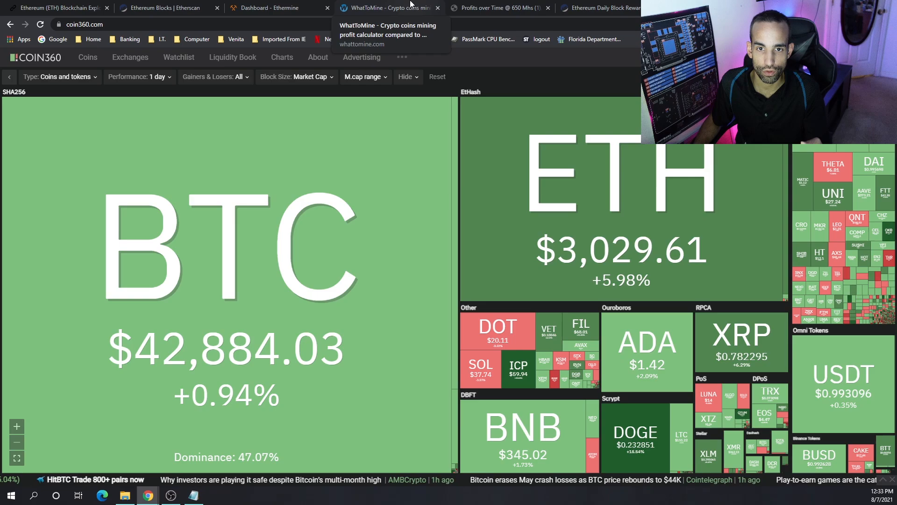
left_click(394, 8)
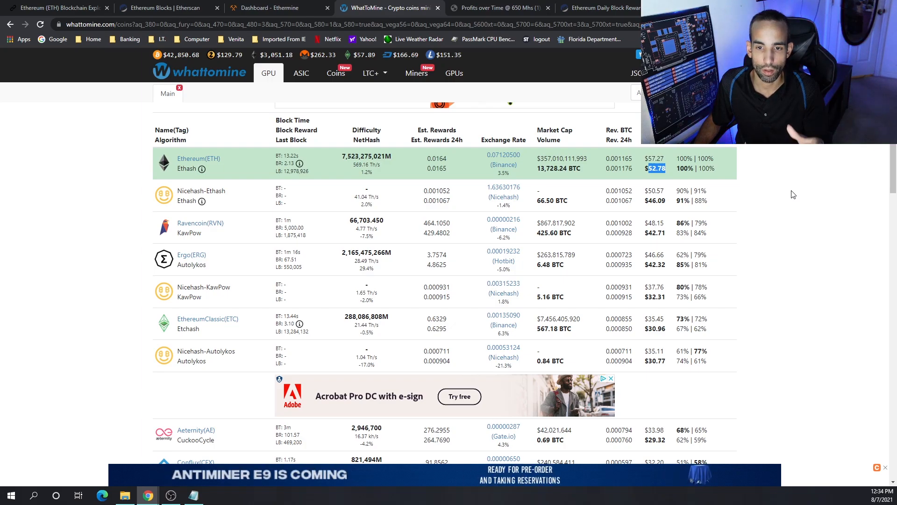
Pass through the Ethermine dashboard to the Profits over Time @ 650 Mhs PDF chart.
left_click(266, 8)
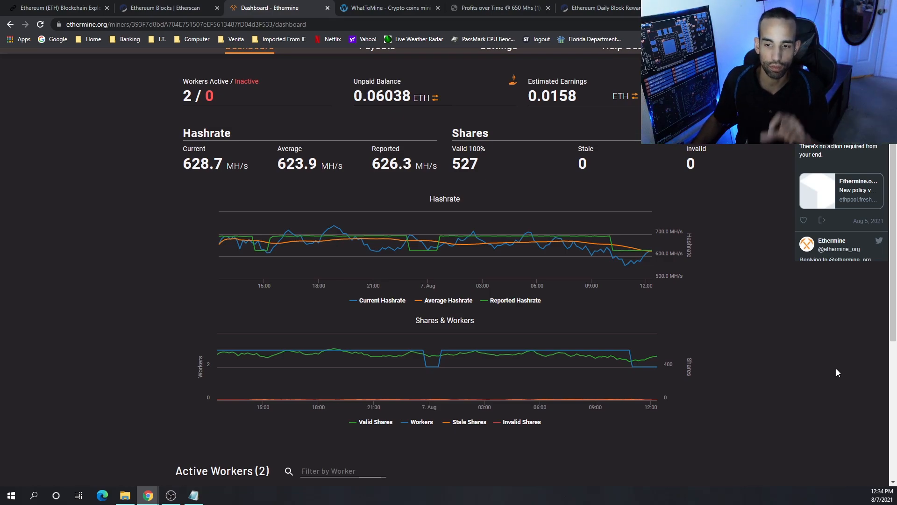
left_click(499, 9)
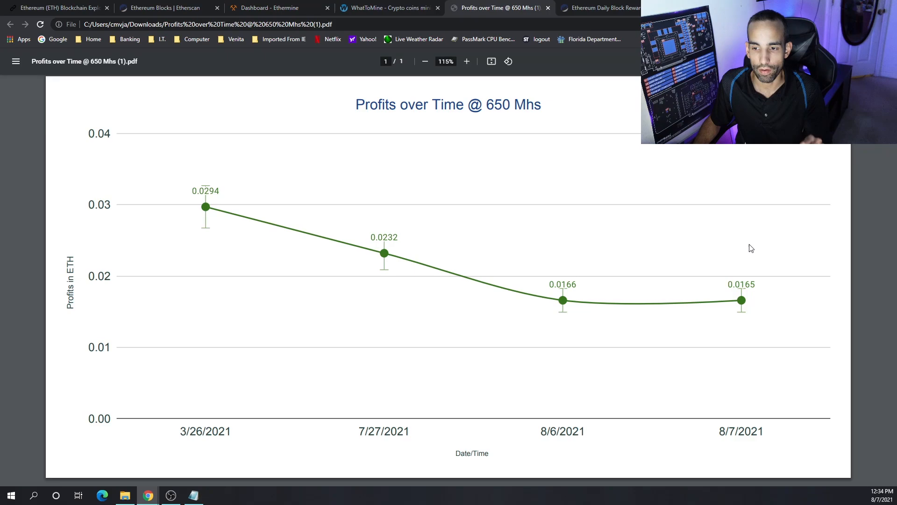
mouse_move(854, 258)
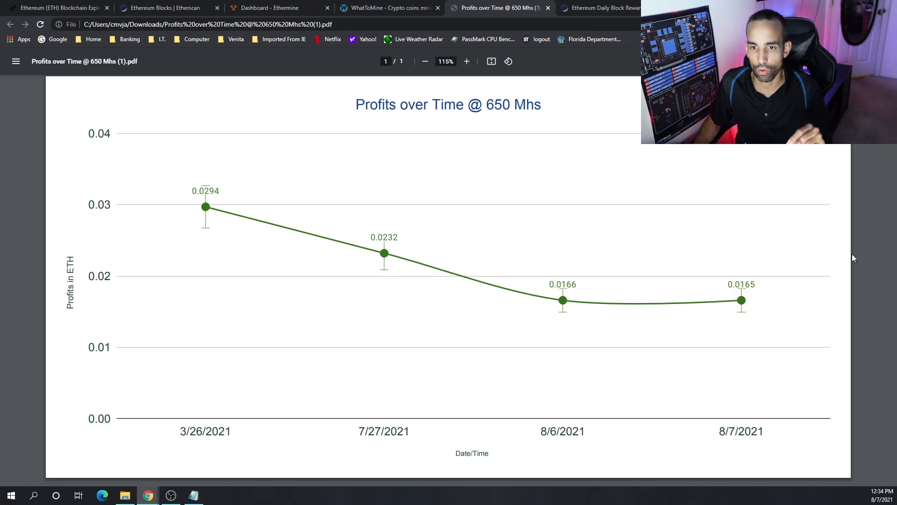
Launch Windows Calculator over the Profits over Time @ 650 Mhs chart.
left_click(190, 495)
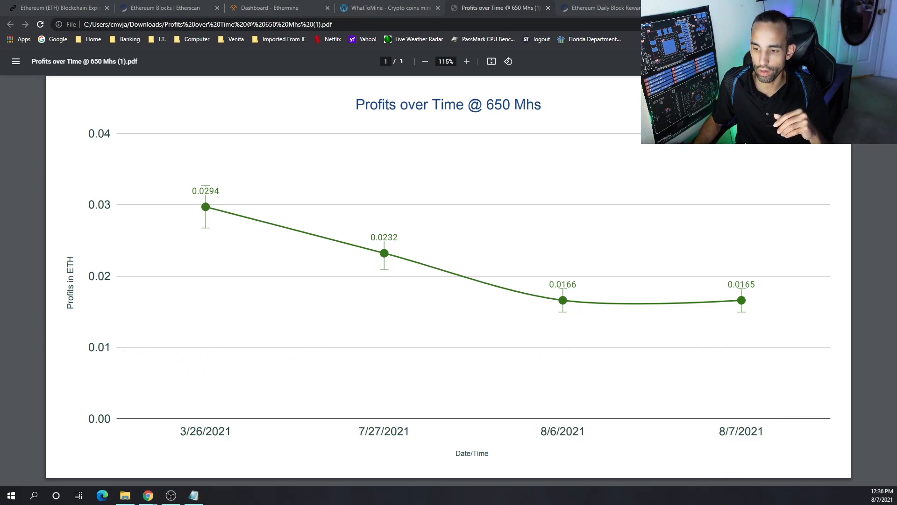
left_click(215, 495)
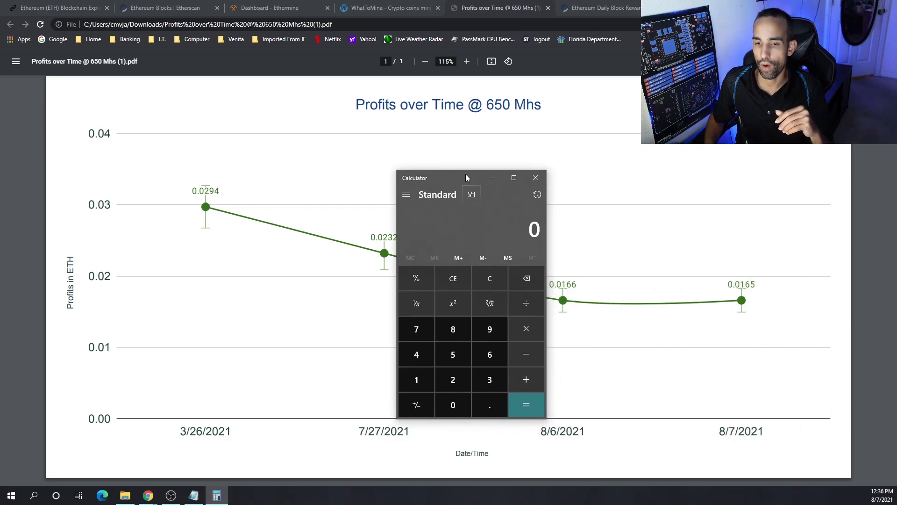
Glance at the Ethermine dashboard, then compute 100 − 88 = 12 in Calculator.
left_click(490, 405)
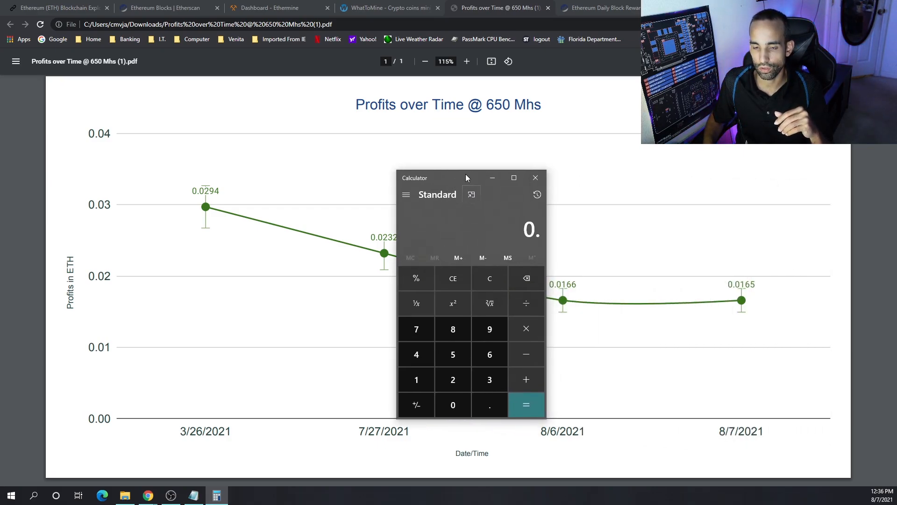
left_click(268, 7)
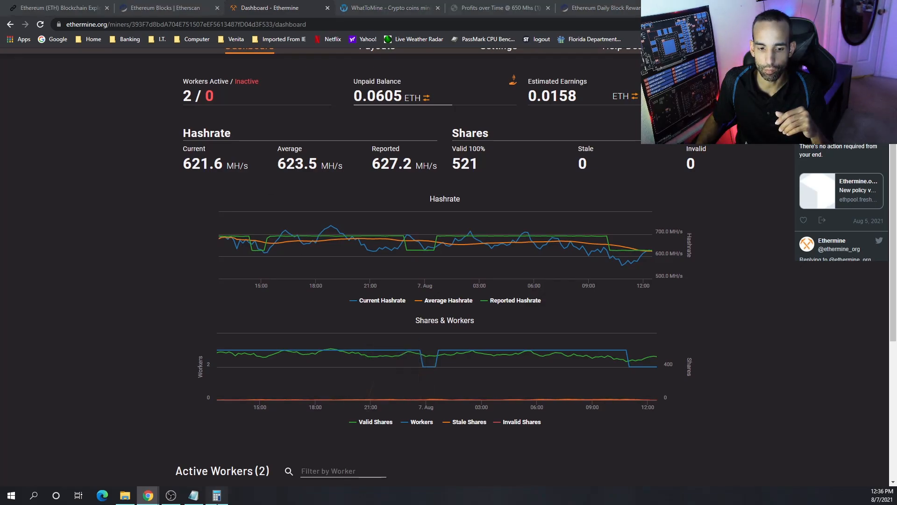
left_click(217, 496)
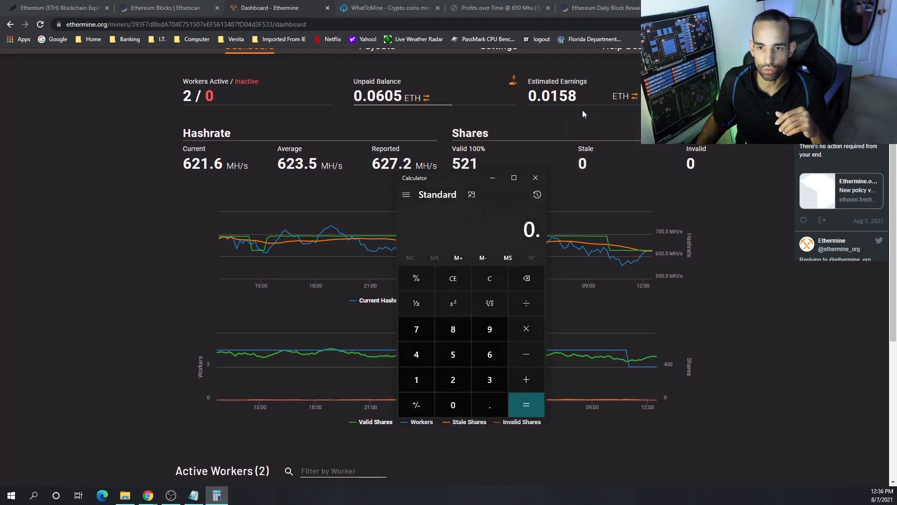
left_click(454, 278)
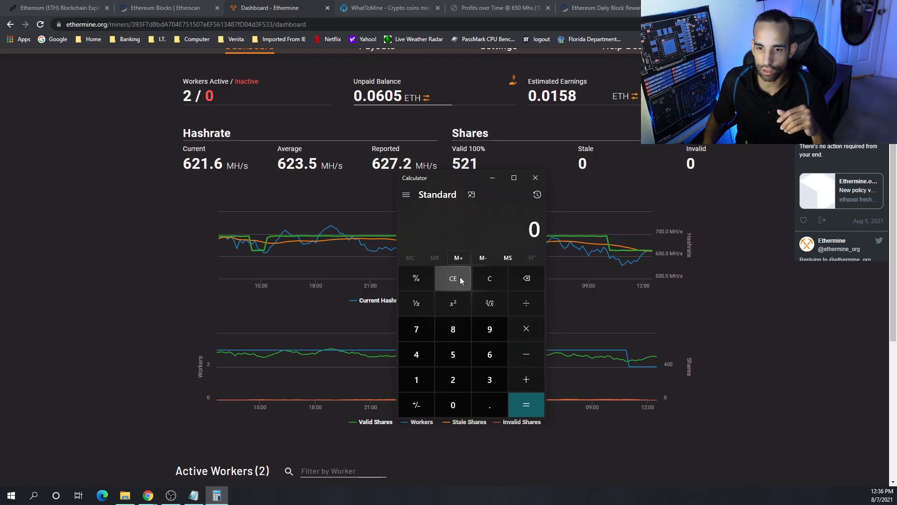
left_click(490, 405)
type(".016")
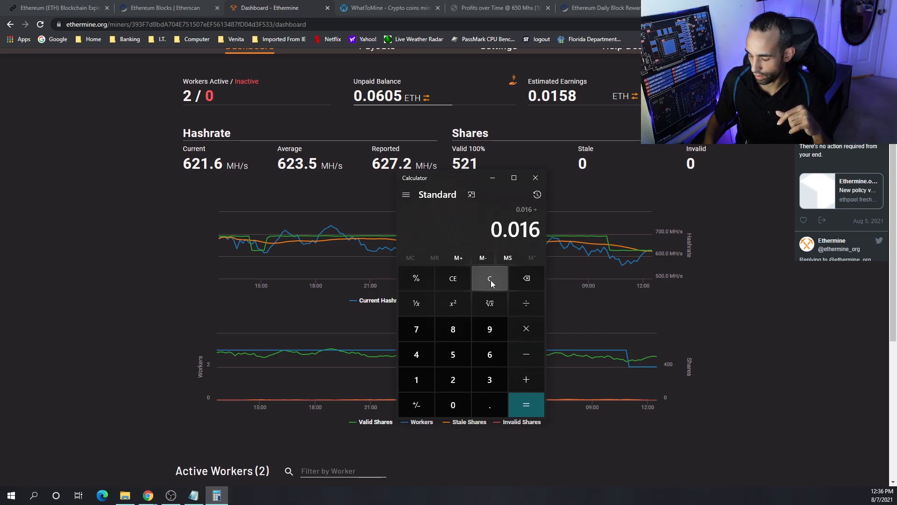
left_click(416, 380)
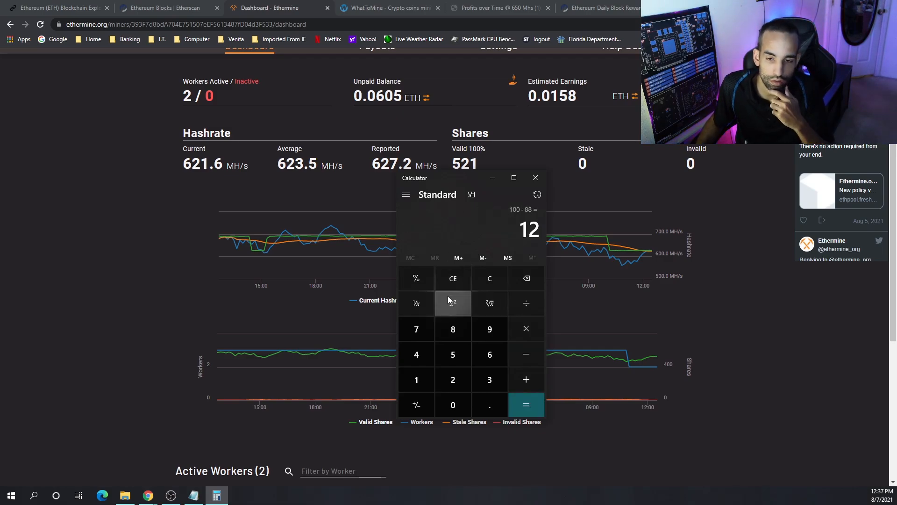
mouse_move(453, 318)
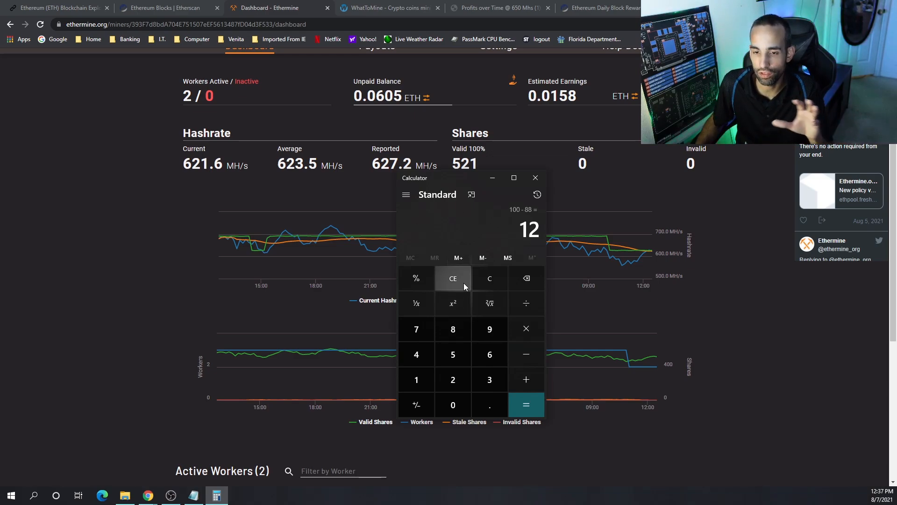
Compute 0.016 ÷ 0.022 ≈ 0.727 in Calculator.
left_click(453, 279)
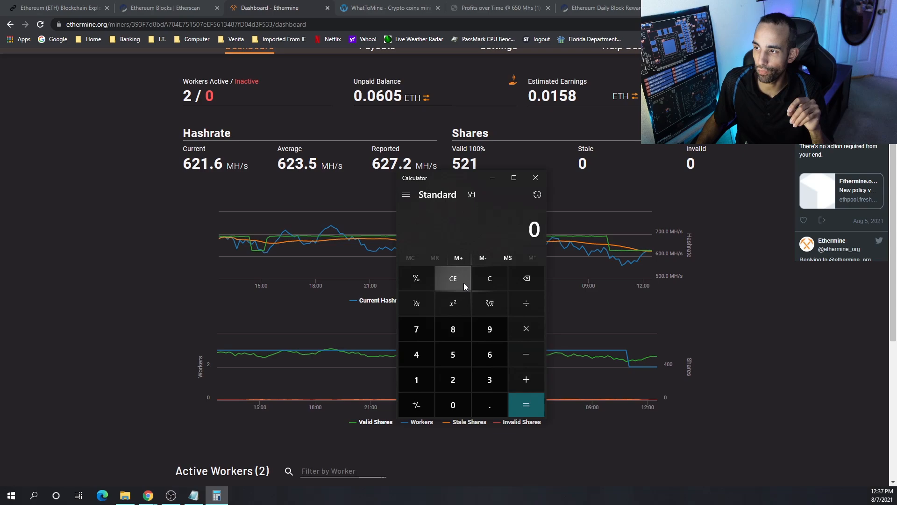
left_click(490, 405)
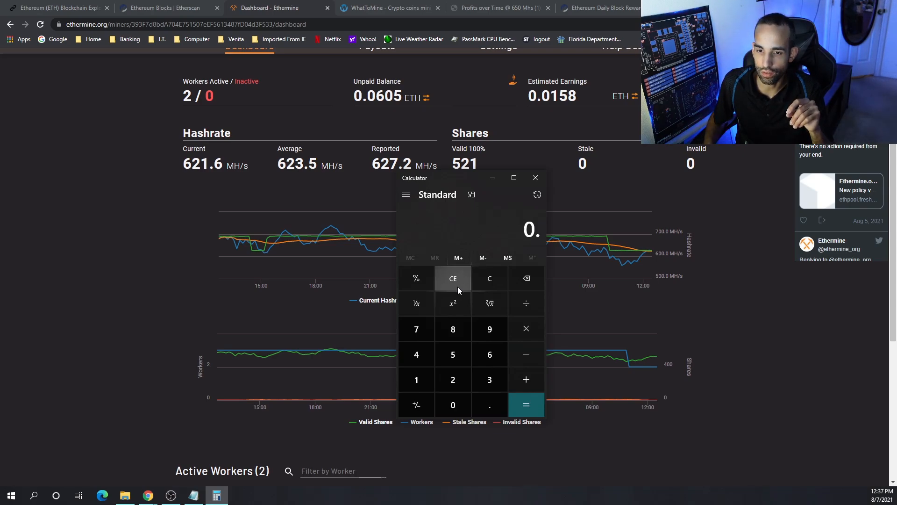
left_click(454, 405)
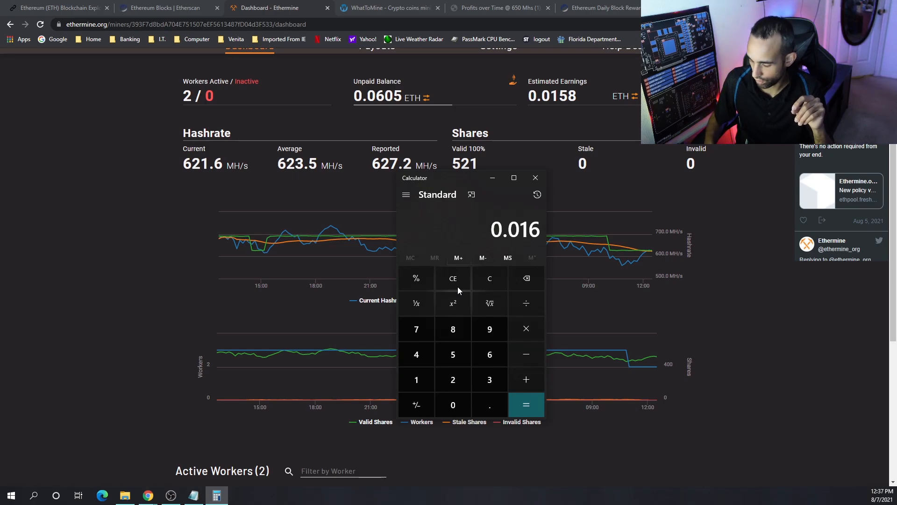
left_click(526, 303)
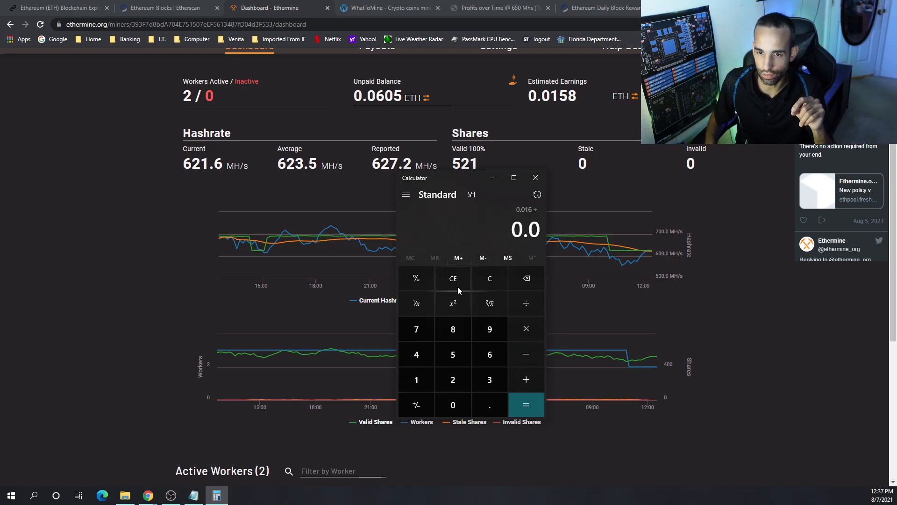
left_click(525, 405)
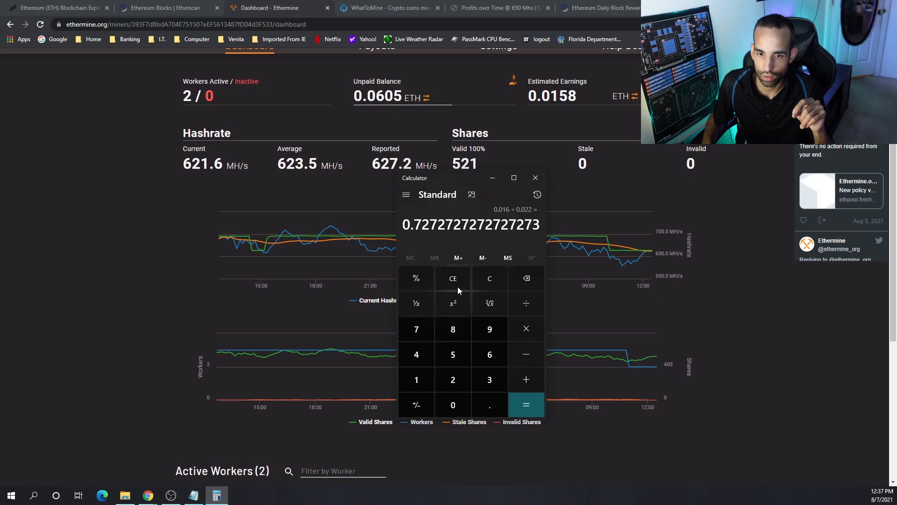
Begin subtracting from 100 (100 − 7…), heading back to the COIN360 heatmap.
left_click(453, 279)
type("100")
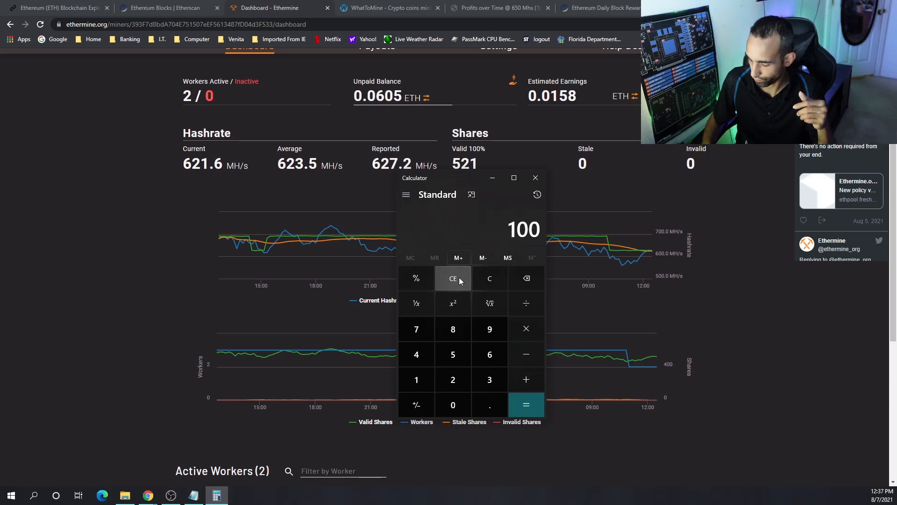
left_click(417, 329)
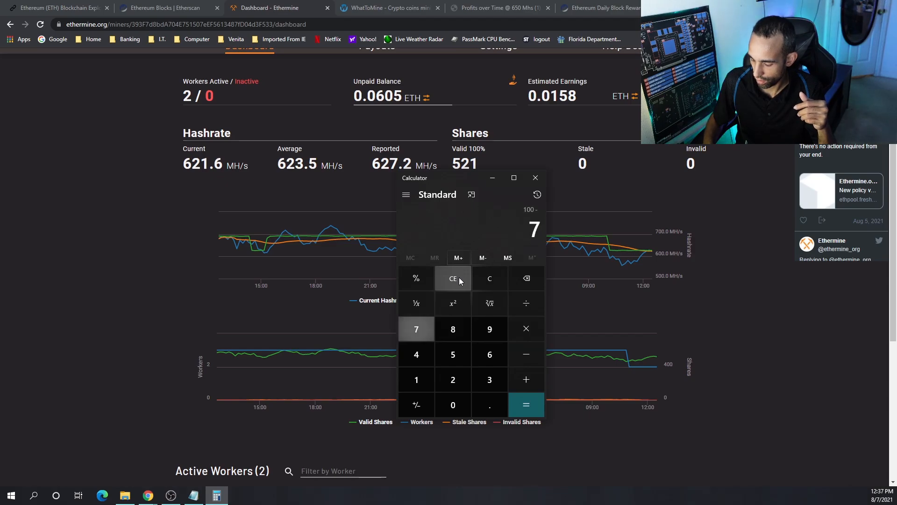
left_click(453, 279)
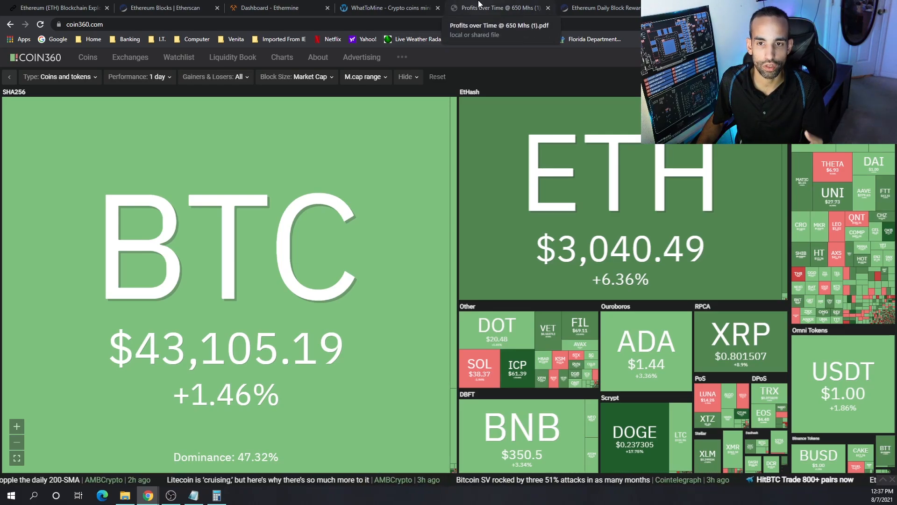
left_click(389, 8)
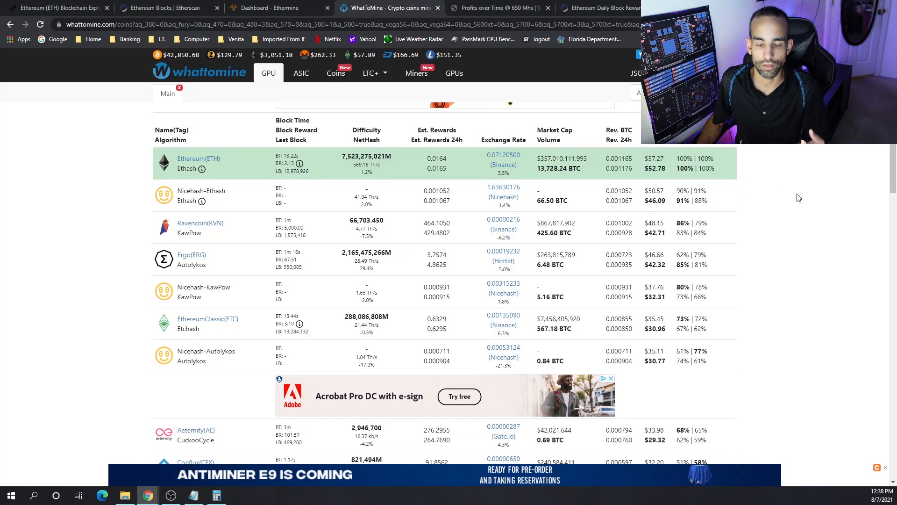
left_click(56, 7)
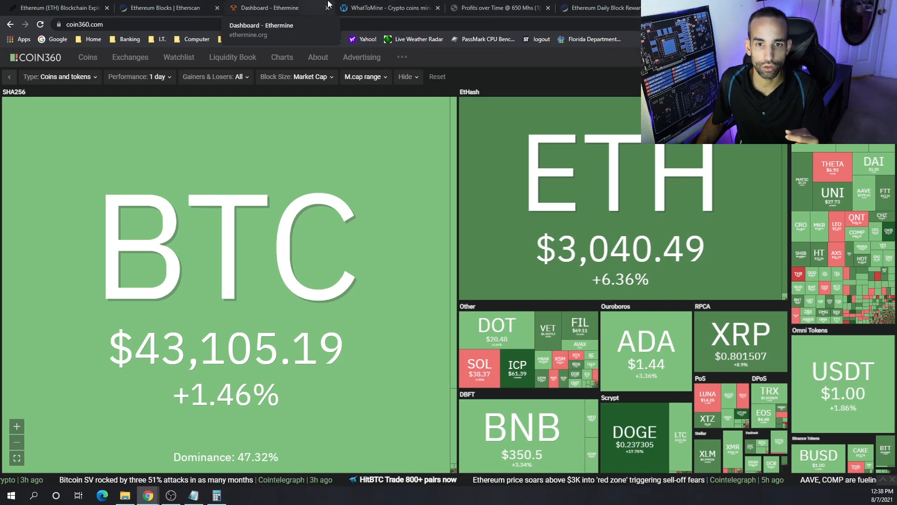
left_click(393, 7)
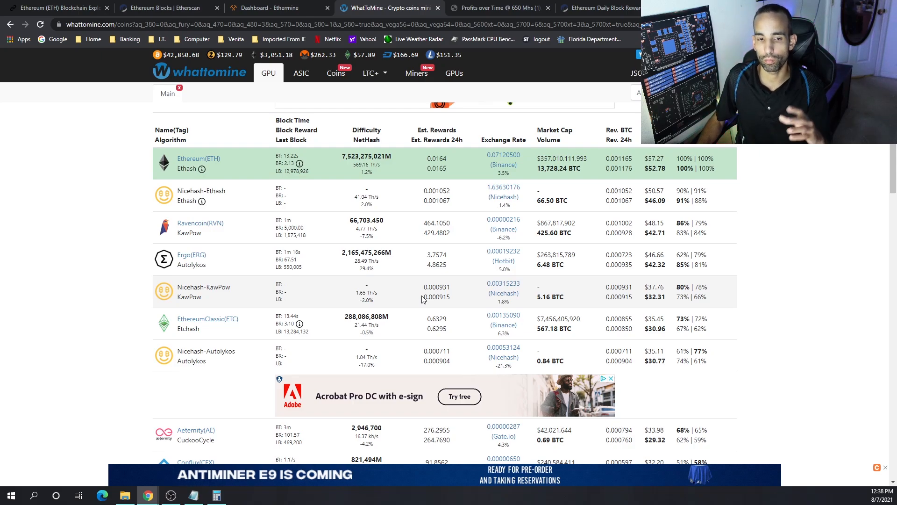
mouse_move(393, 325)
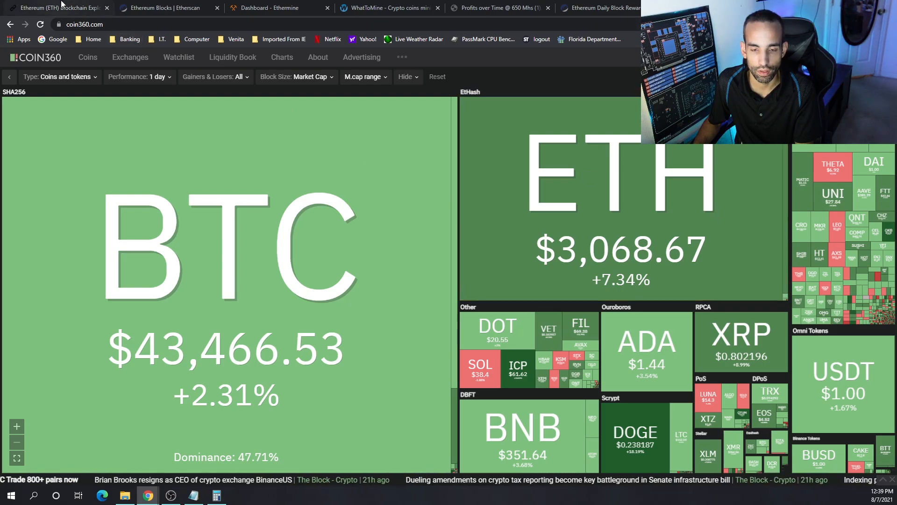
Review Etherchain's EIP-1559 burn stats, then Etherscan's recent blocks with burnt fees.
left_click(57, 8)
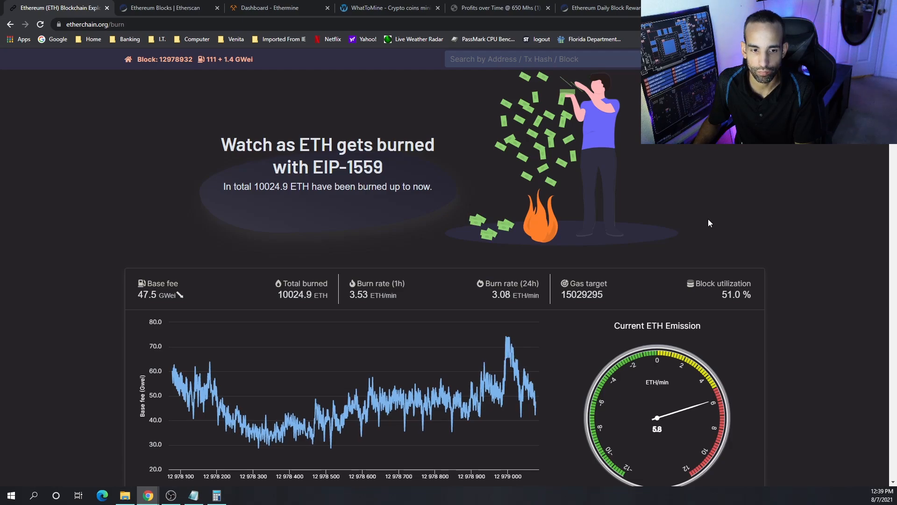
mouse_move(487, 344)
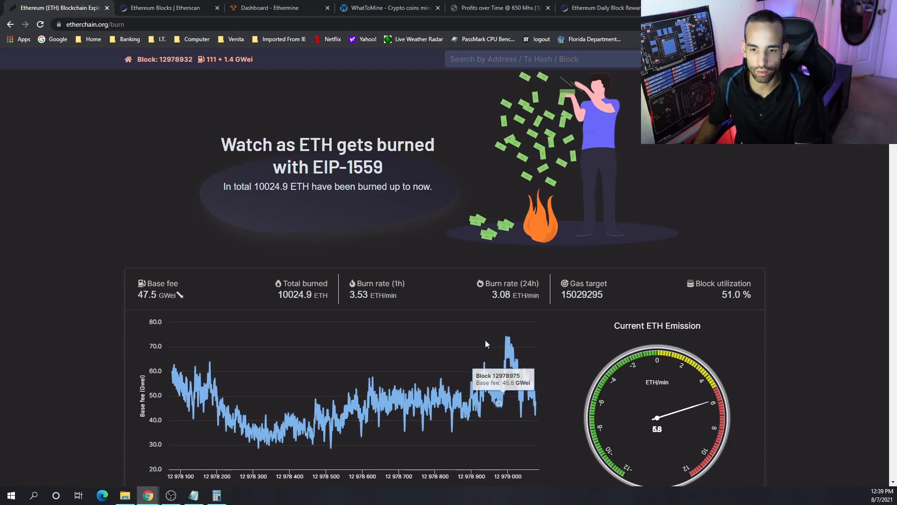
left_click(169, 7)
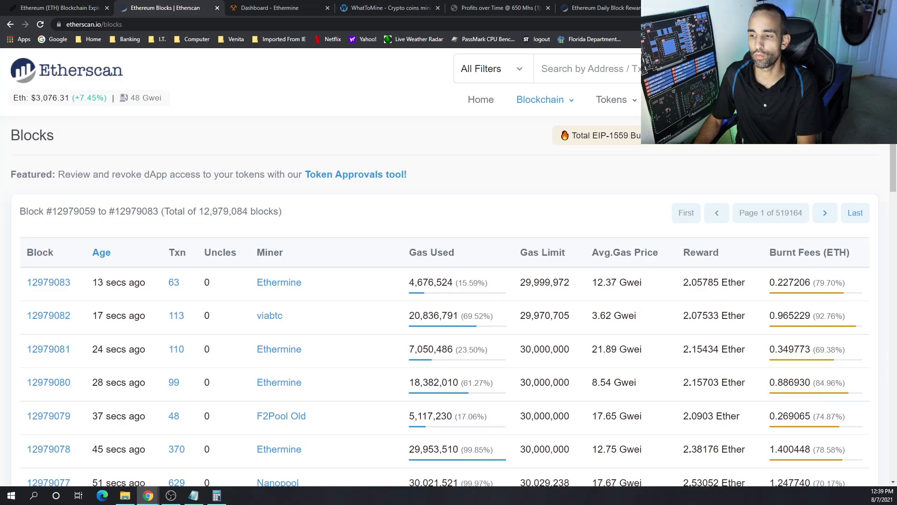